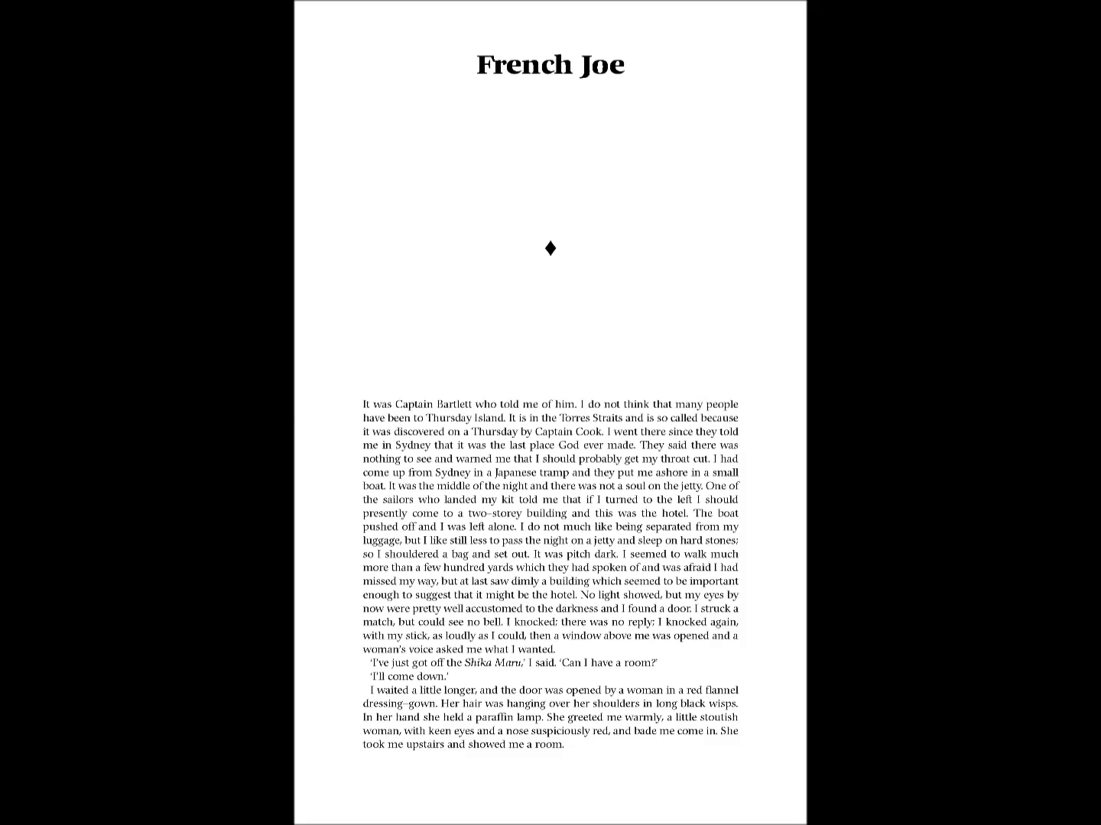
scroll(down, 3)
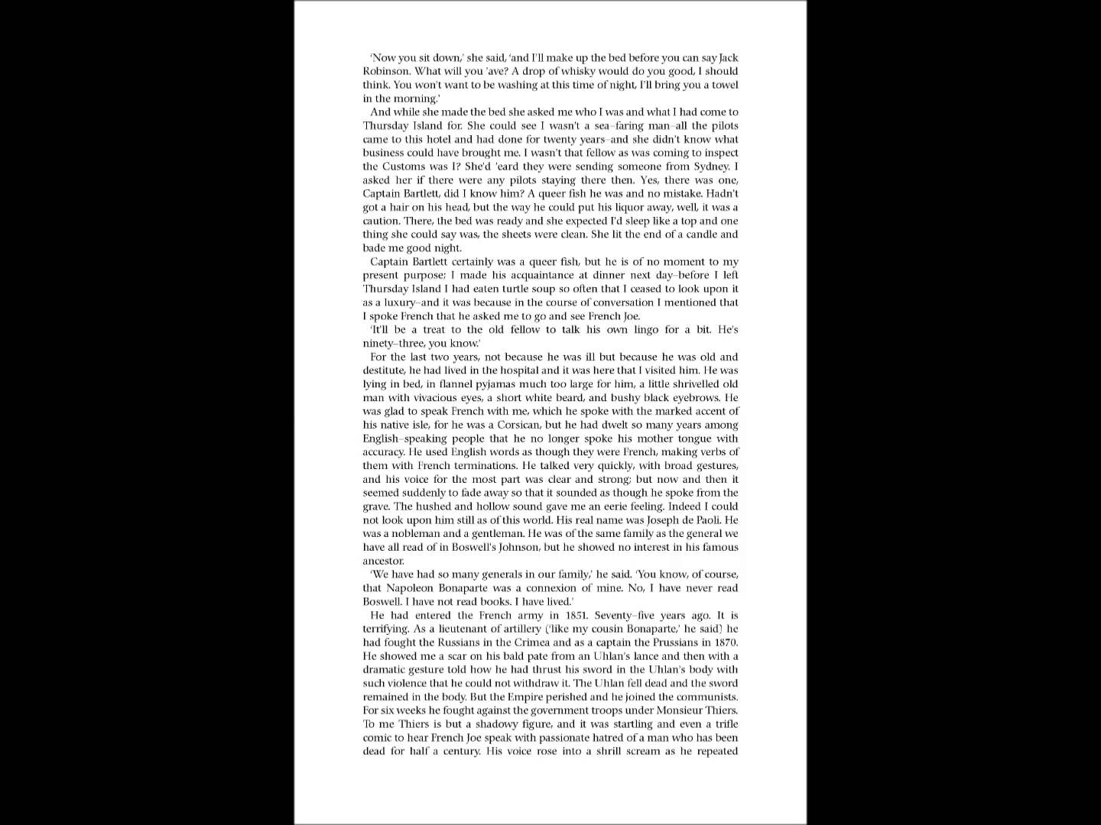
scroll(down, 3)
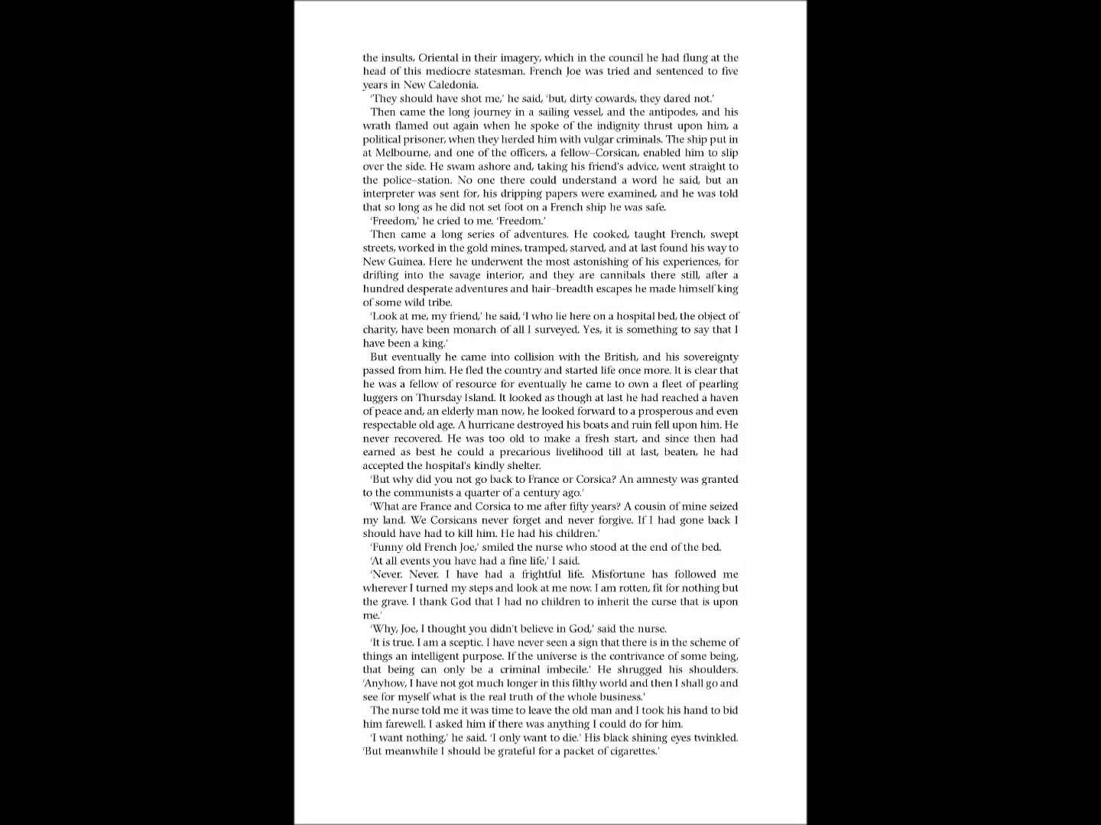